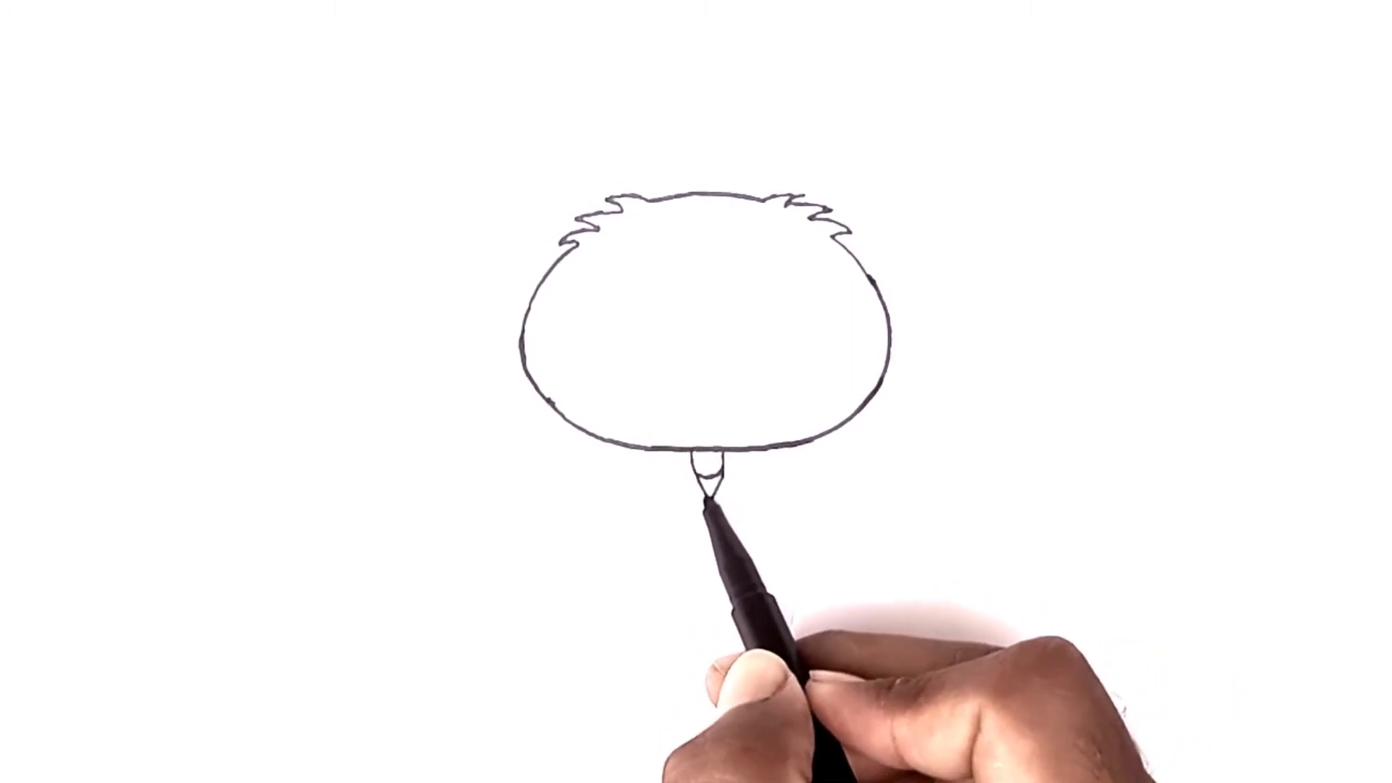
{"action": "left_click_drag", "start_coordinate": [710, 497], "coordinate": [706, 510]}
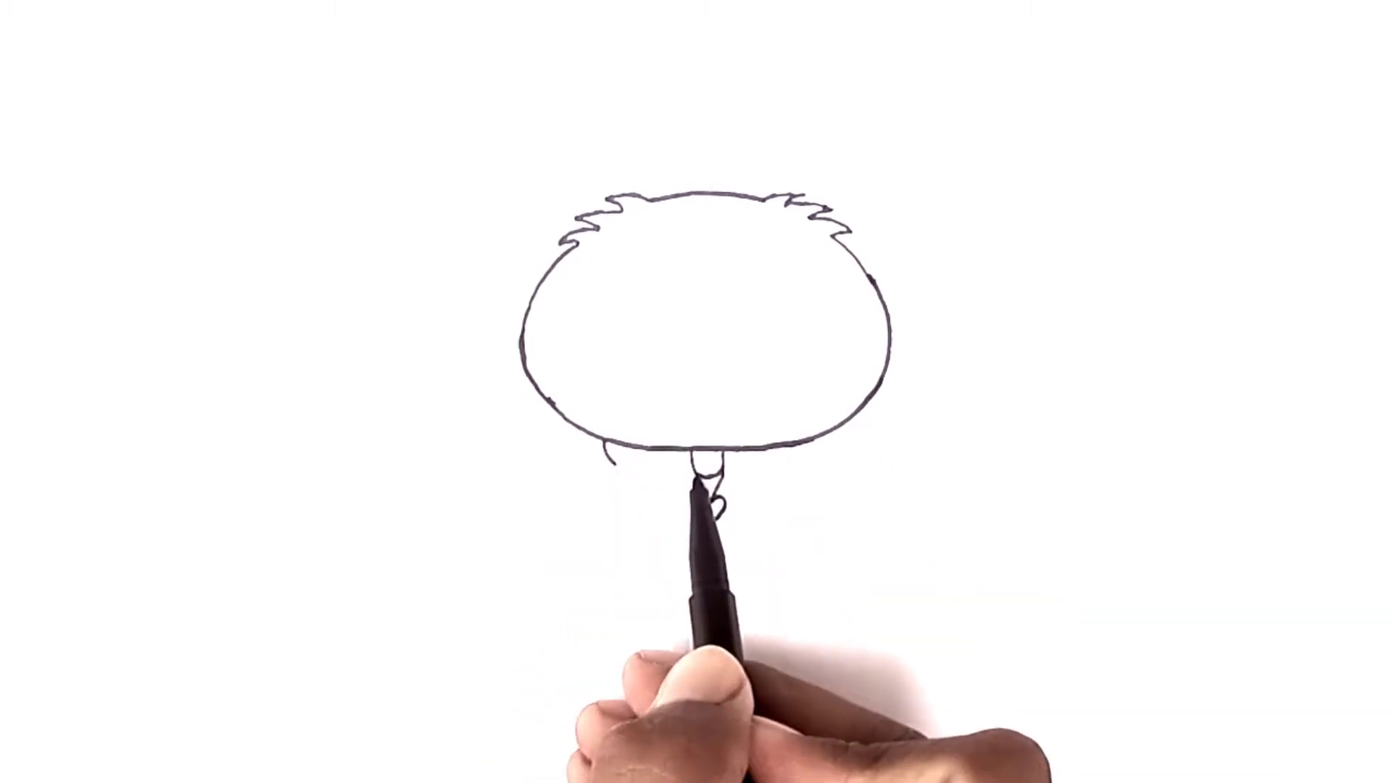
{"action": "left_click_drag", "start_coordinate": [702, 480], "coordinate": [706, 523]}
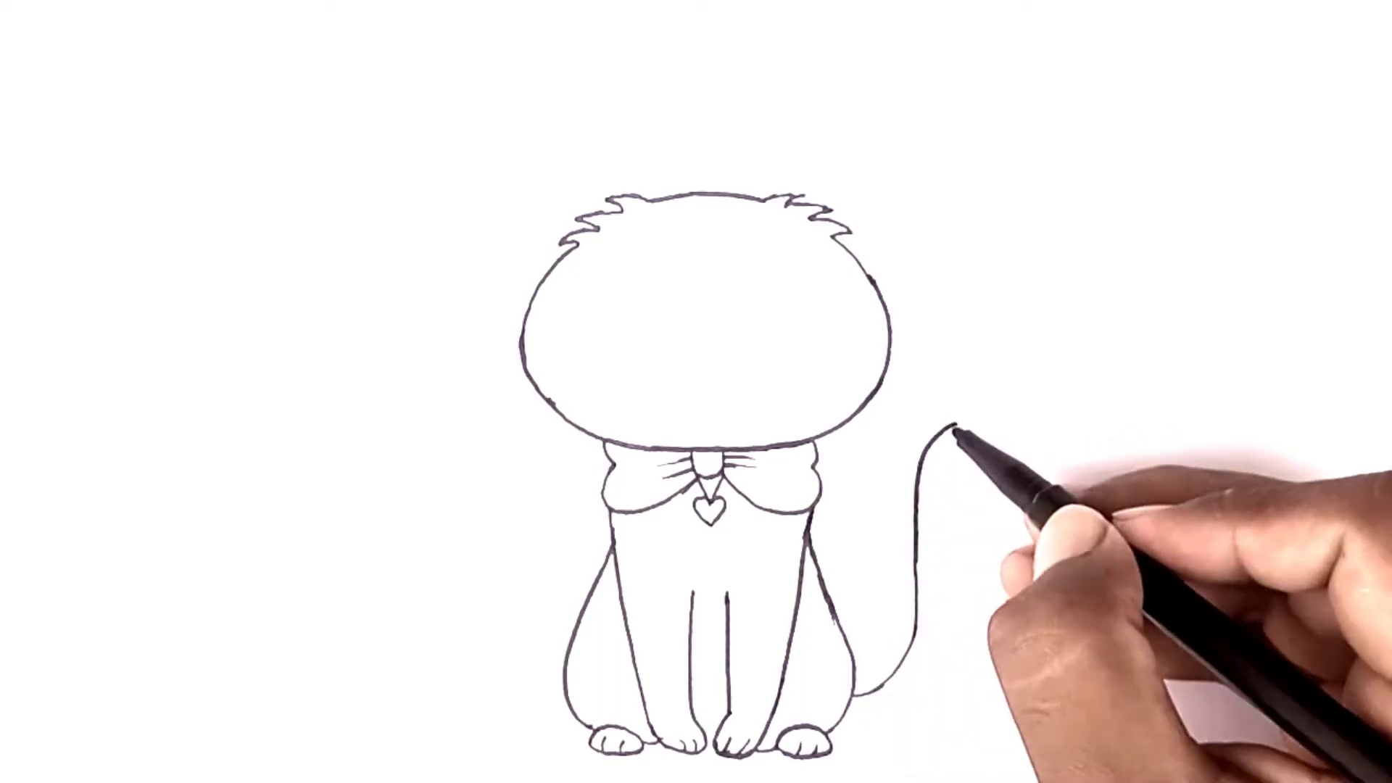
{"action": "left_click_drag", "start_coordinate": [937, 435], "coordinate": [962, 551]}
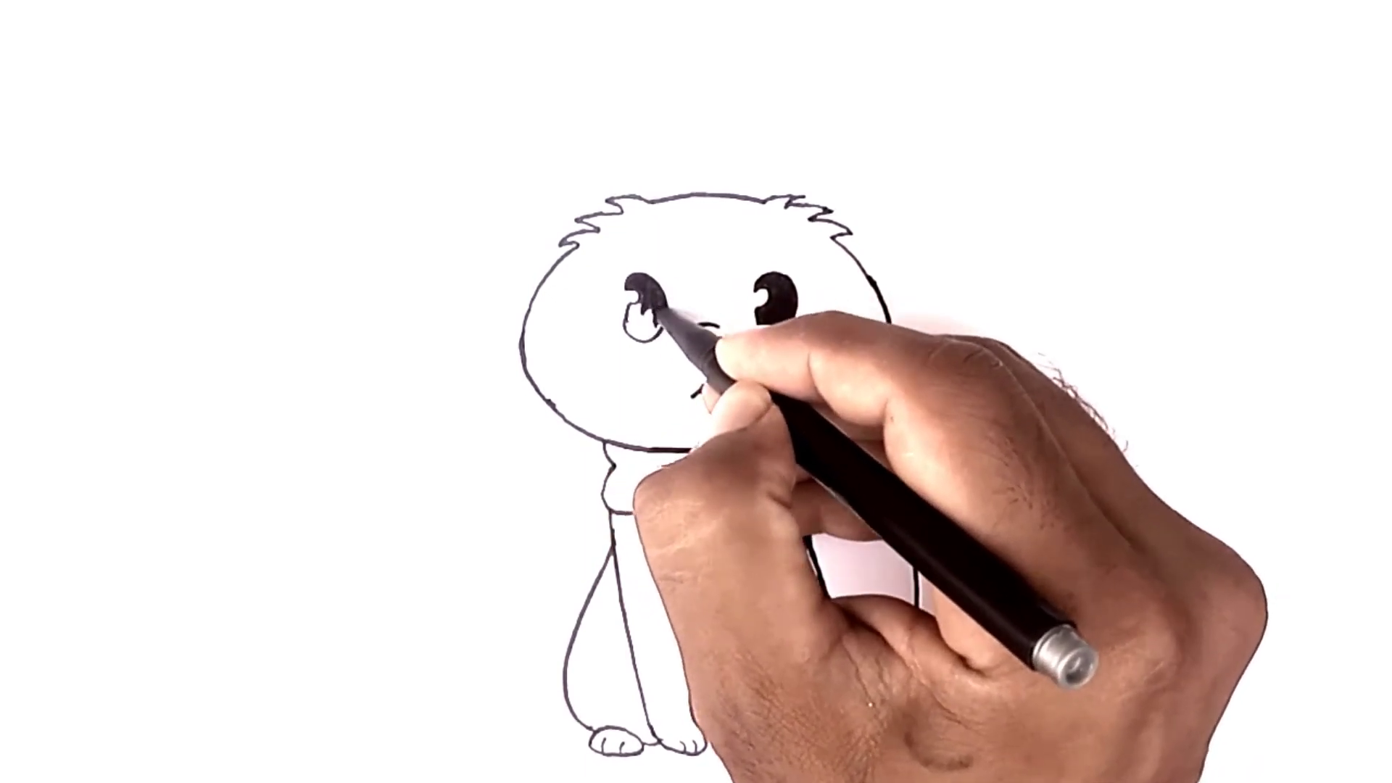
{"action": "mouse_move", "coordinate": [702, 356]}
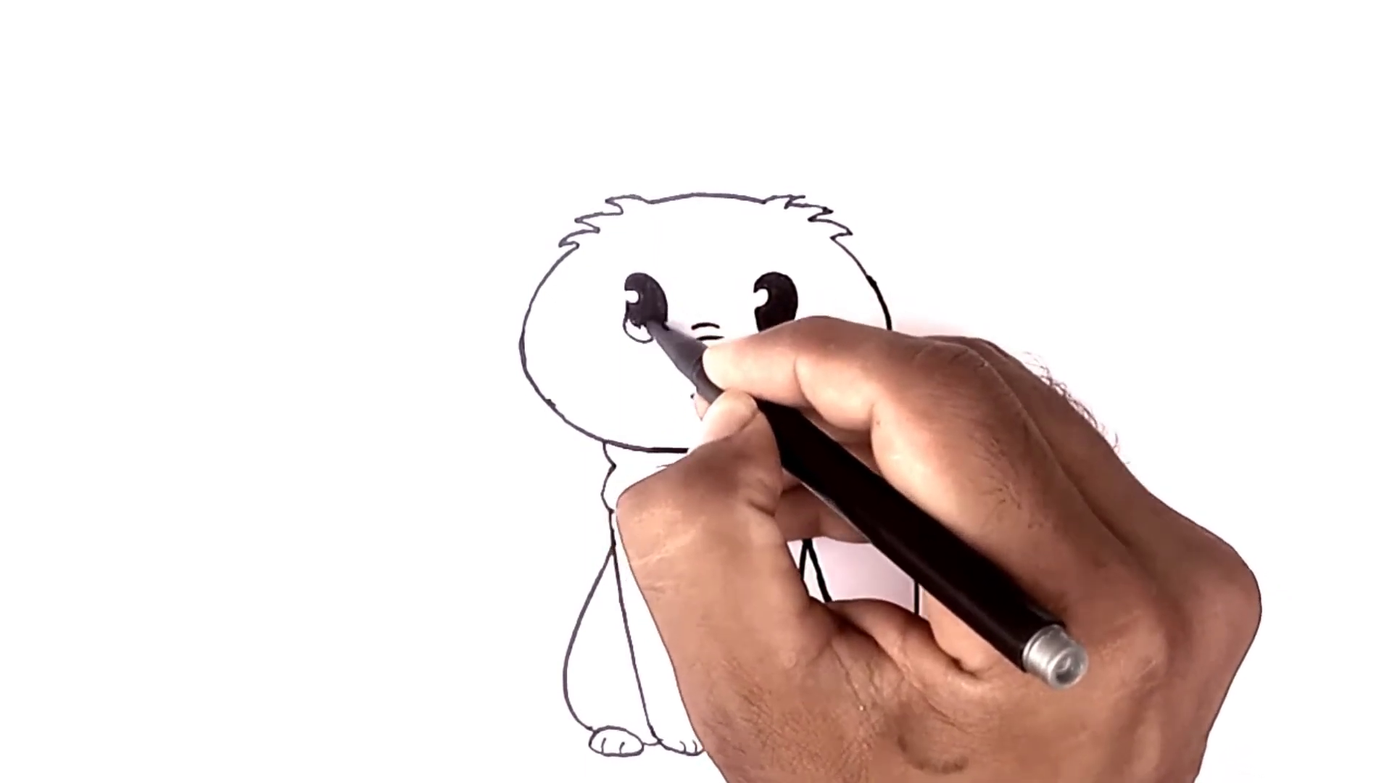